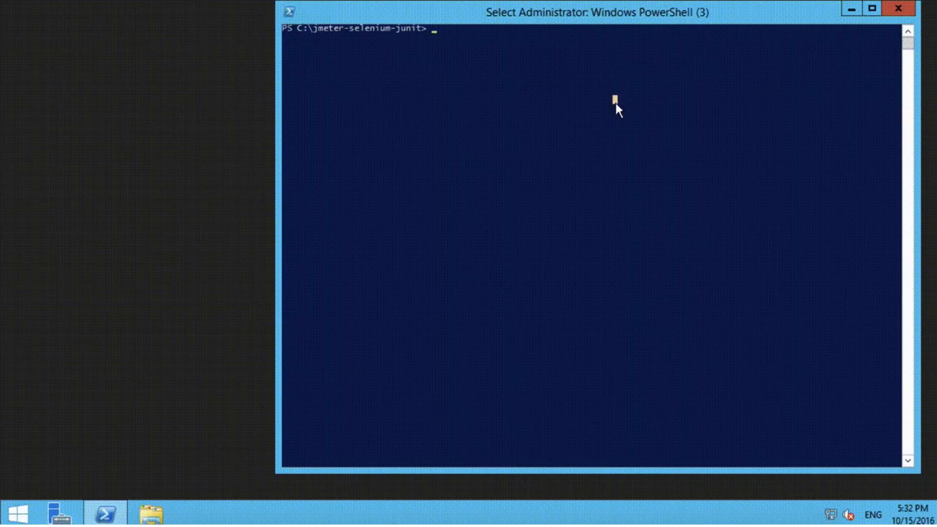
- Run mvn verify for the jmeter-selenium-junit project from its PowerShell prompt
{"action": "type", "text": "mvn verify"}
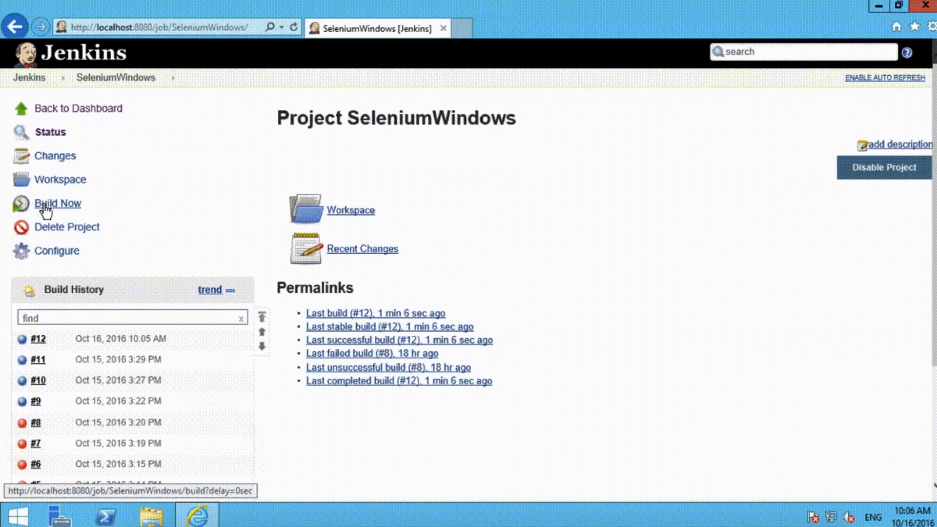
- Start build #13 of SeleniumWindows and review its console output showing 1 test run, 0 failures, BUILD SUCCESS
{"action": "left_click", "coordinate": [57, 203]}
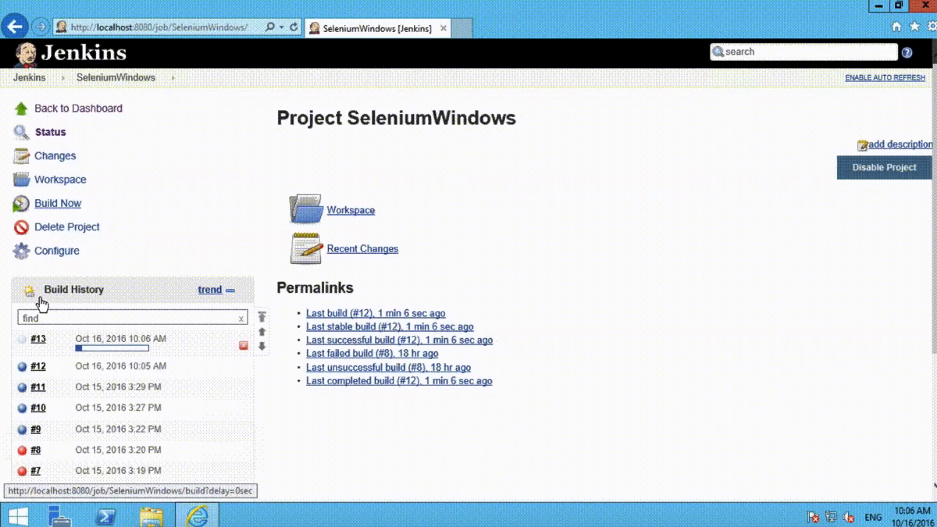
{"action": "left_click", "coordinate": [38, 338]}
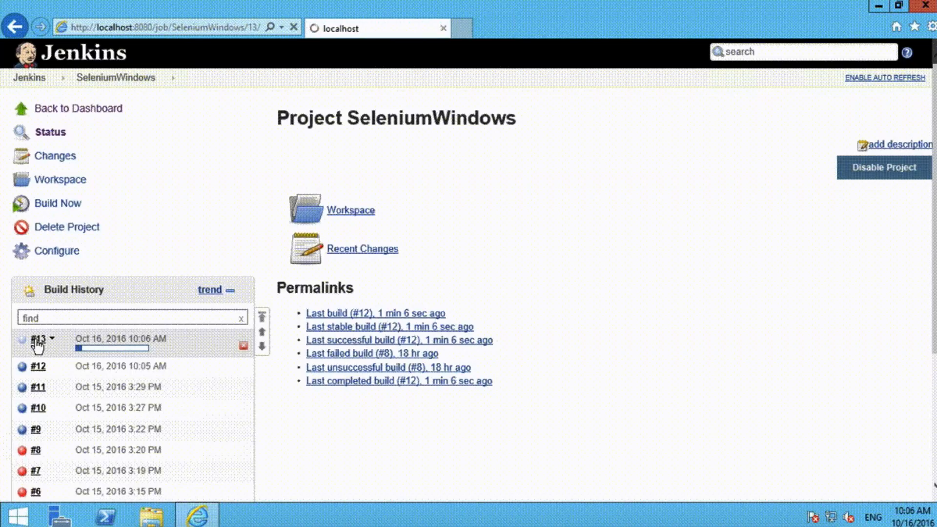
{"action": "left_click", "coordinate": [37, 339]}
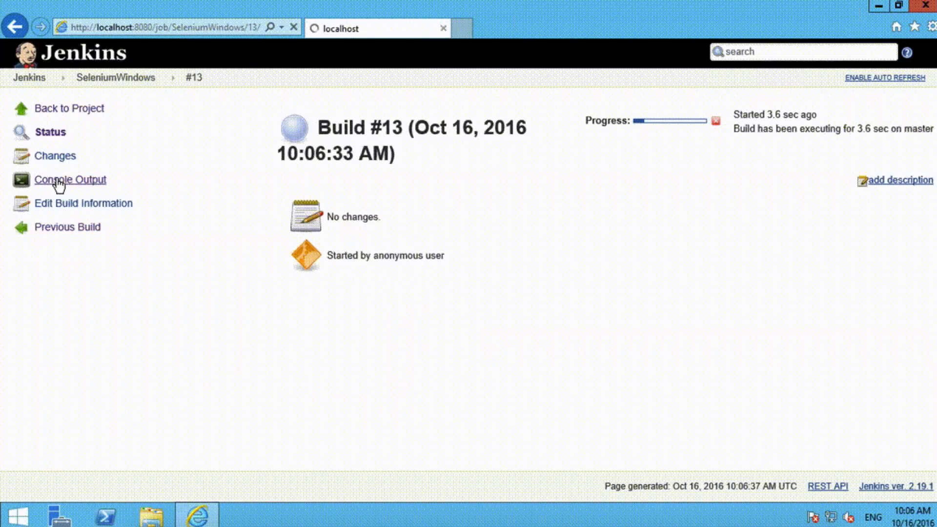
{"action": "left_click", "coordinate": [71, 180]}
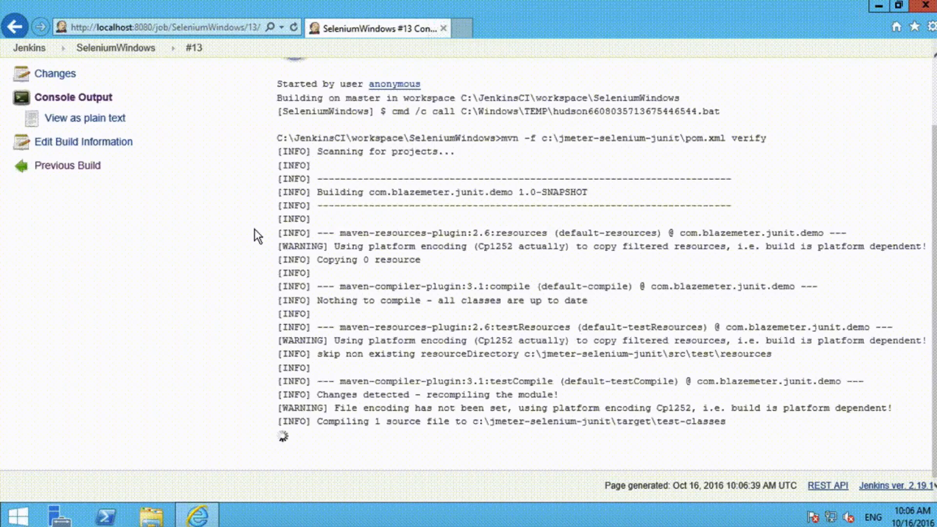
{"action": "scroll", "scroll_direction": "down", "scroll_amount": 3}
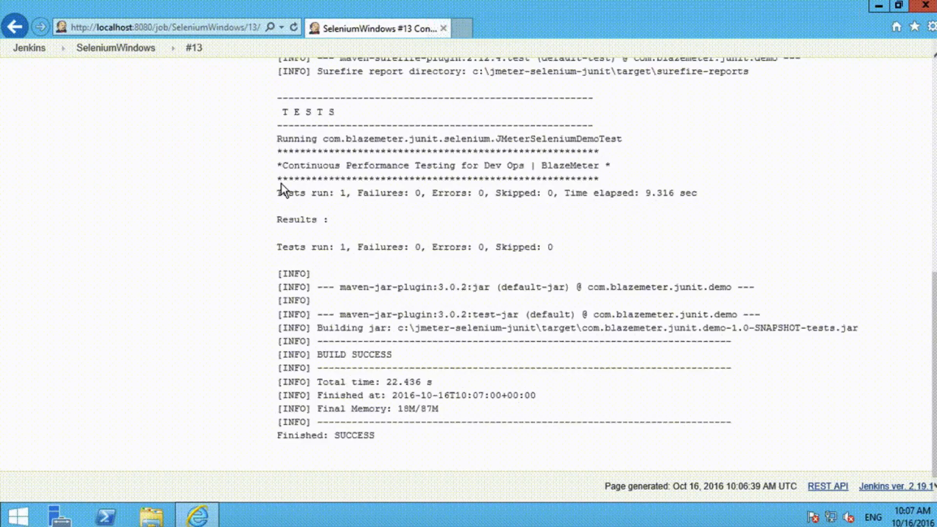
{"action": "mouse_move", "coordinate": [281, 183]}
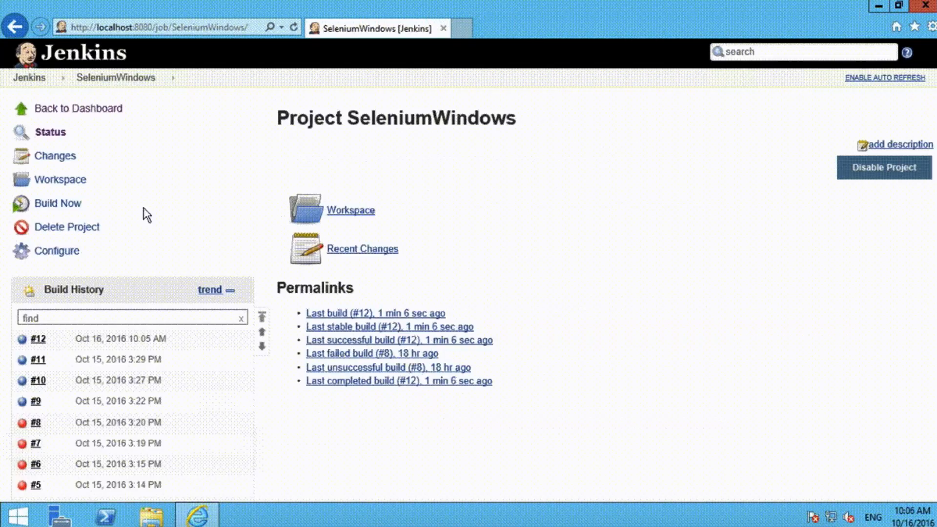
{"action": "mouse_move", "coordinate": [33, 235]}
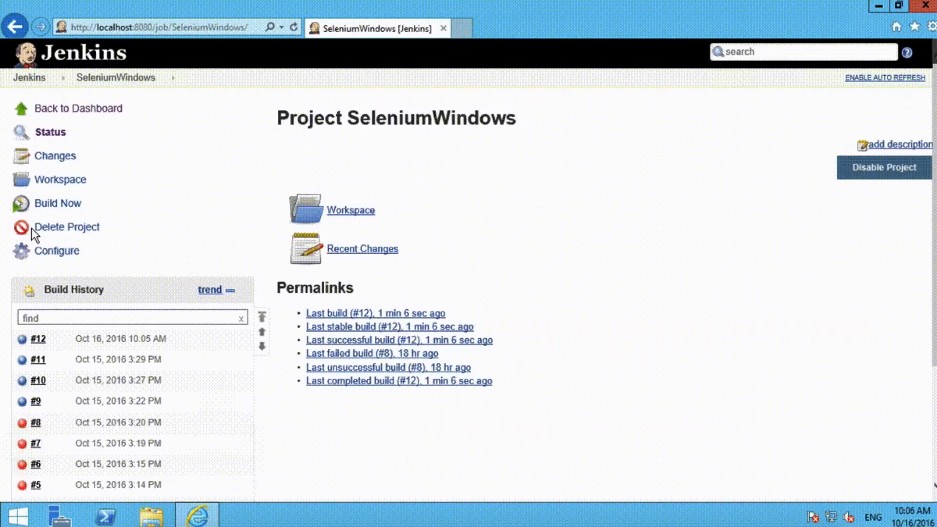
- Schedule another build of SeleniumWindows with Build Now
{"action": "left_click", "coordinate": [57, 203]}
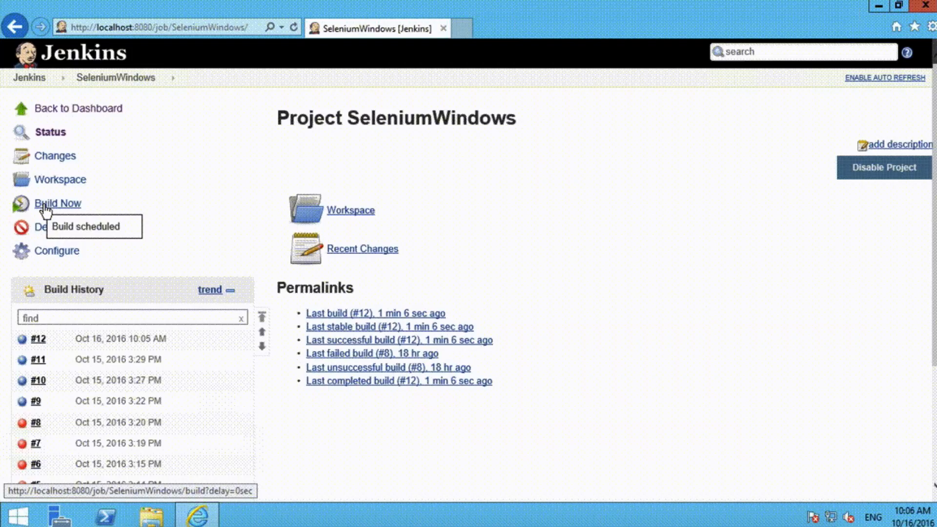